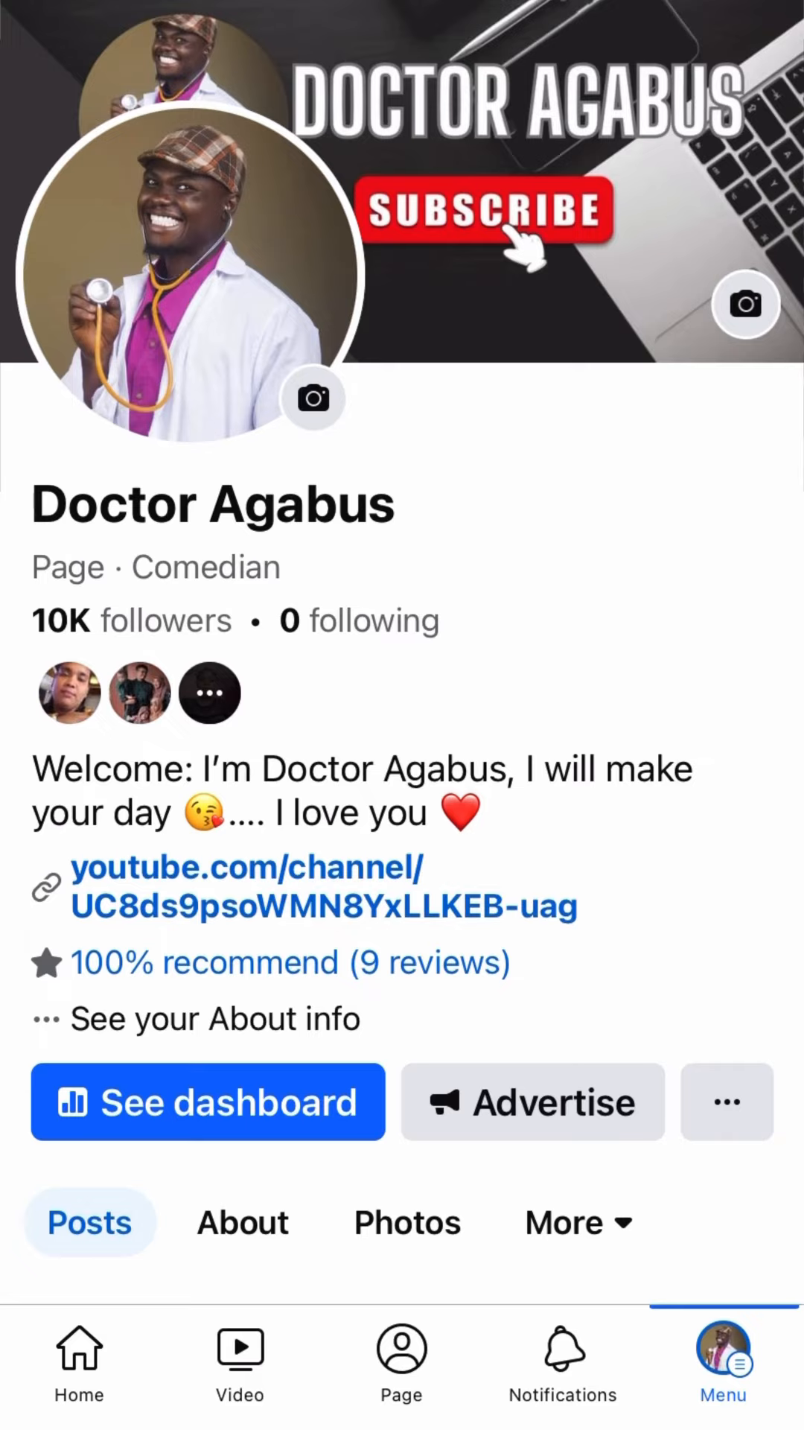
# Step: From the Menu's Settings & Privacy, open the Page's Settings, scrolled to Audience and visibility
pyautogui.scroll(-3)
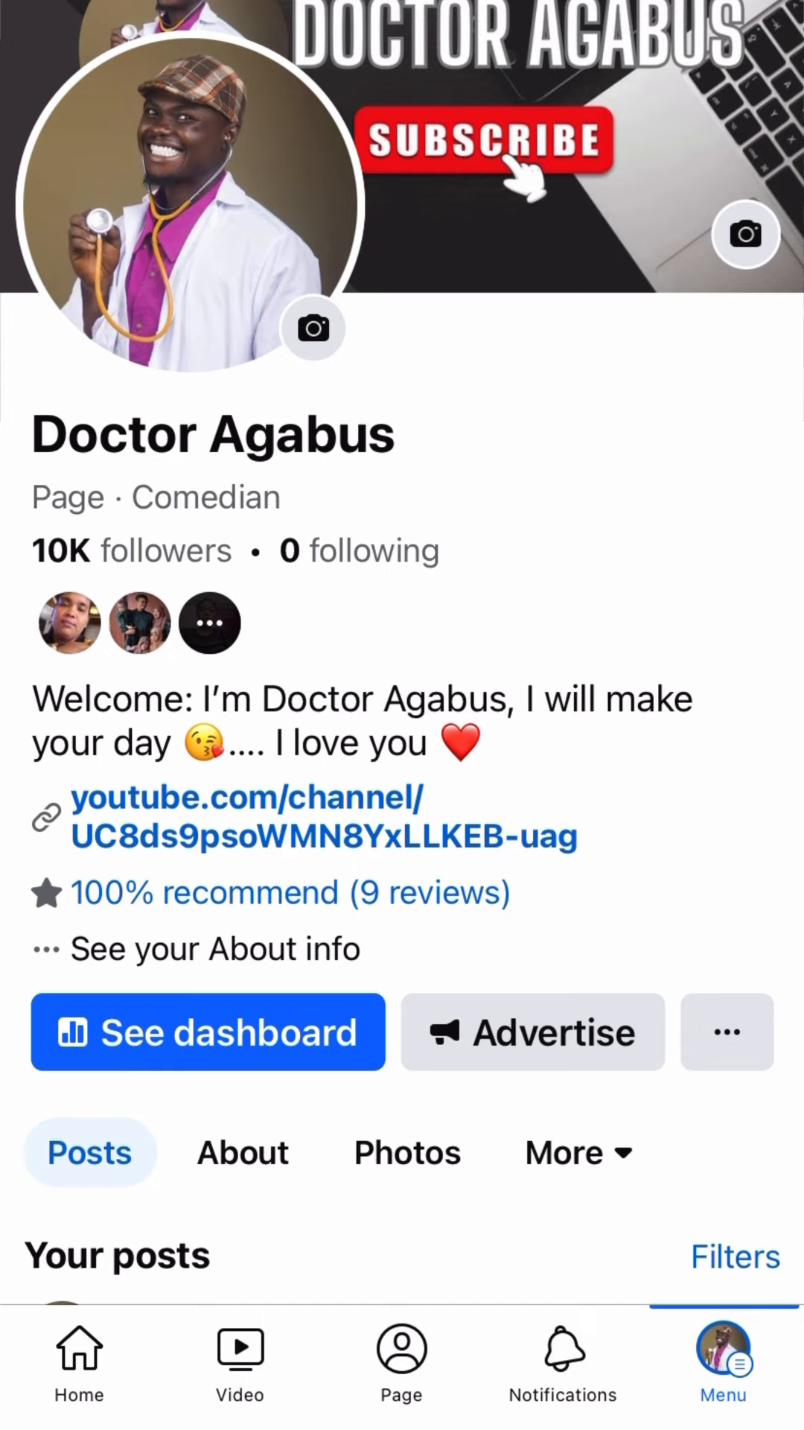
pyautogui.scroll(-3)
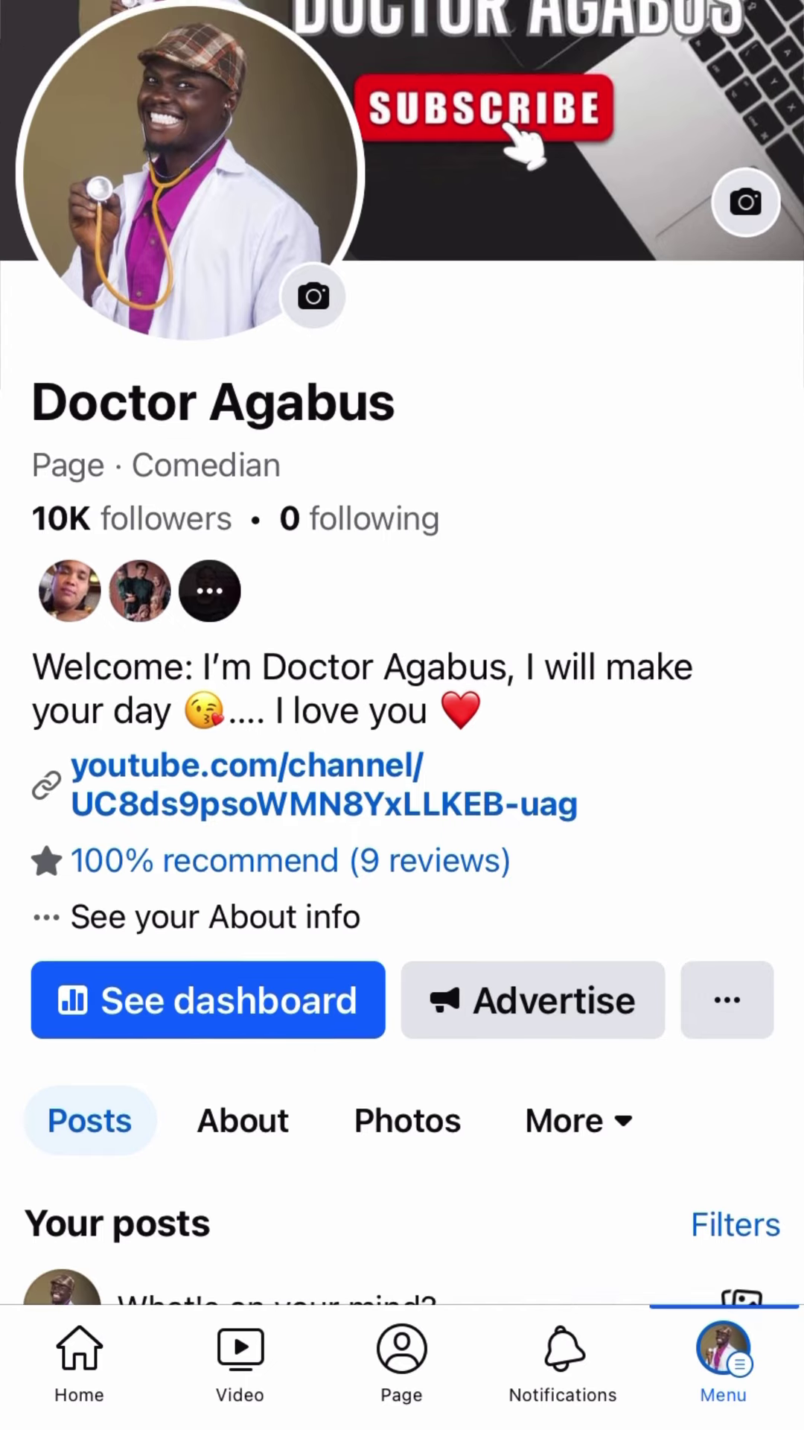
pyautogui.scroll(-3)
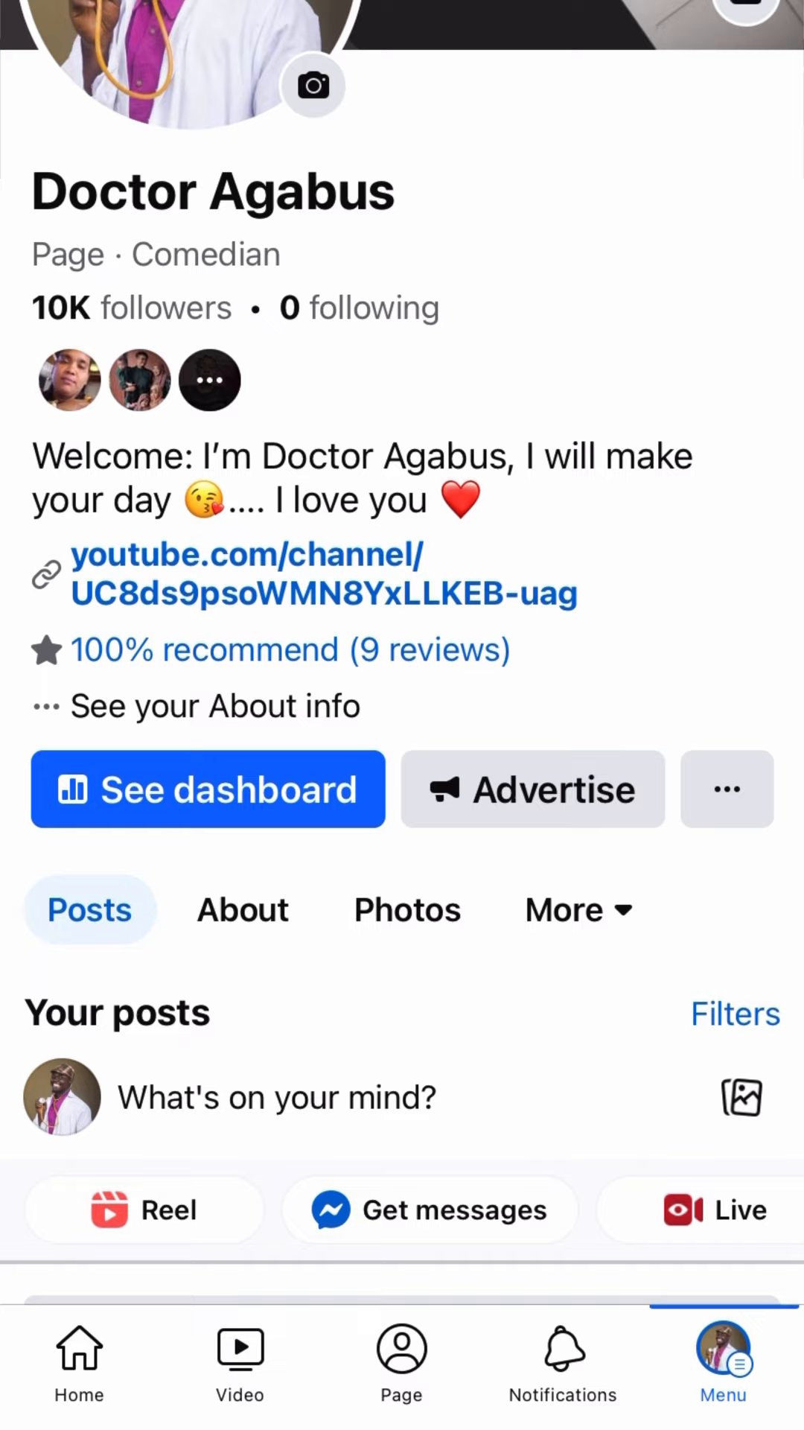
pyautogui.scroll(-3)
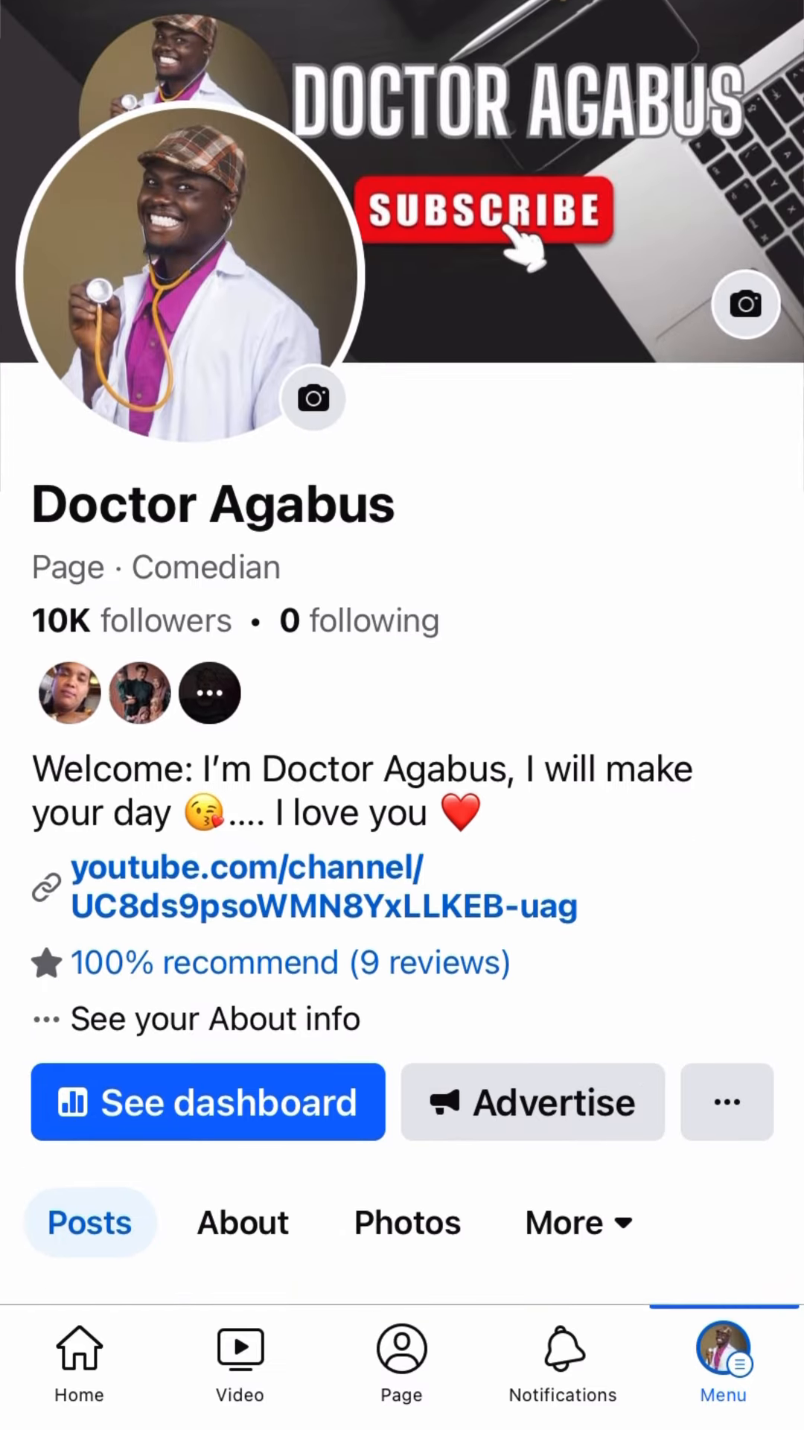
pyautogui.click(721, 1361)
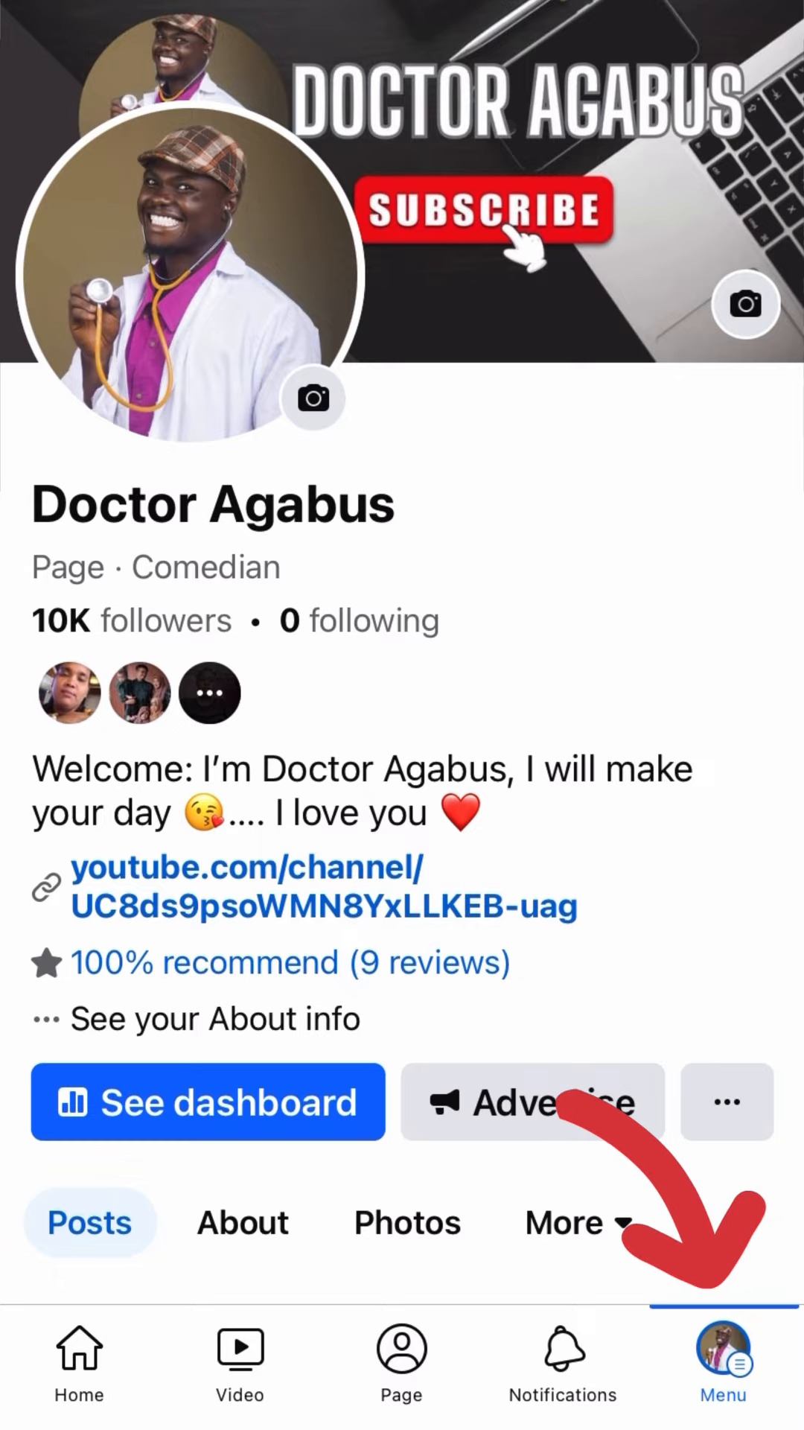
pyautogui.click(724, 1361)
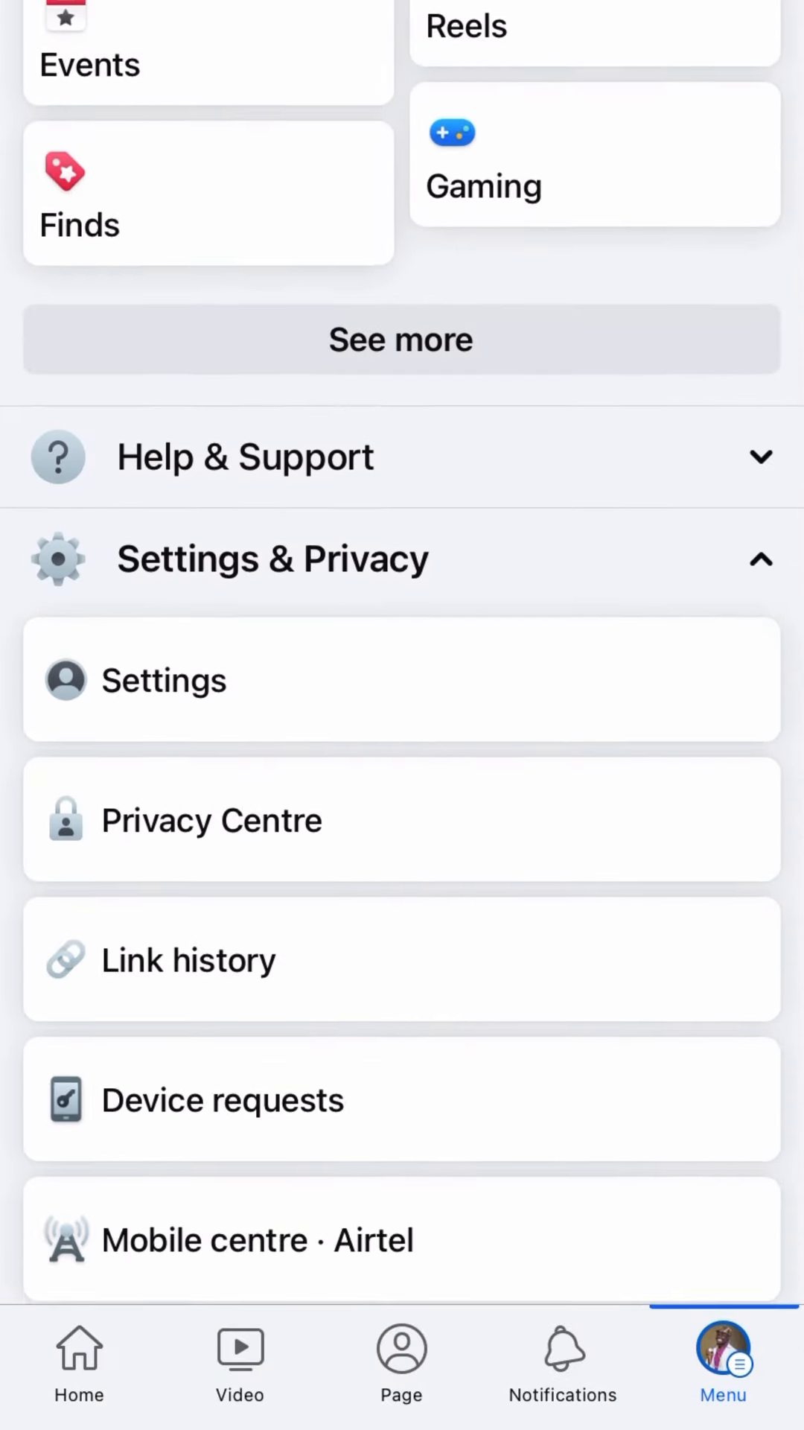
pyautogui.click(163, 681)
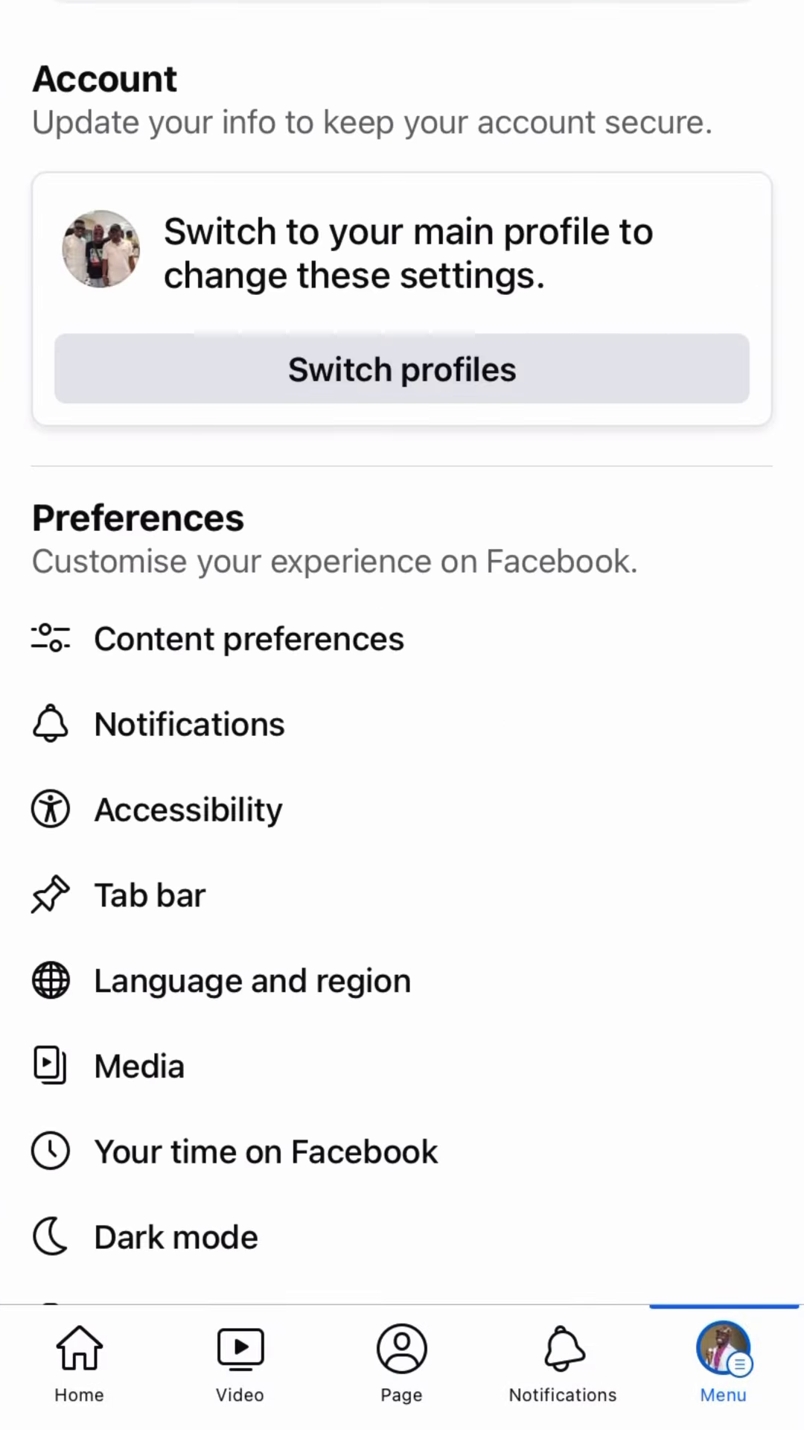
pyautogui.scroll(-3)
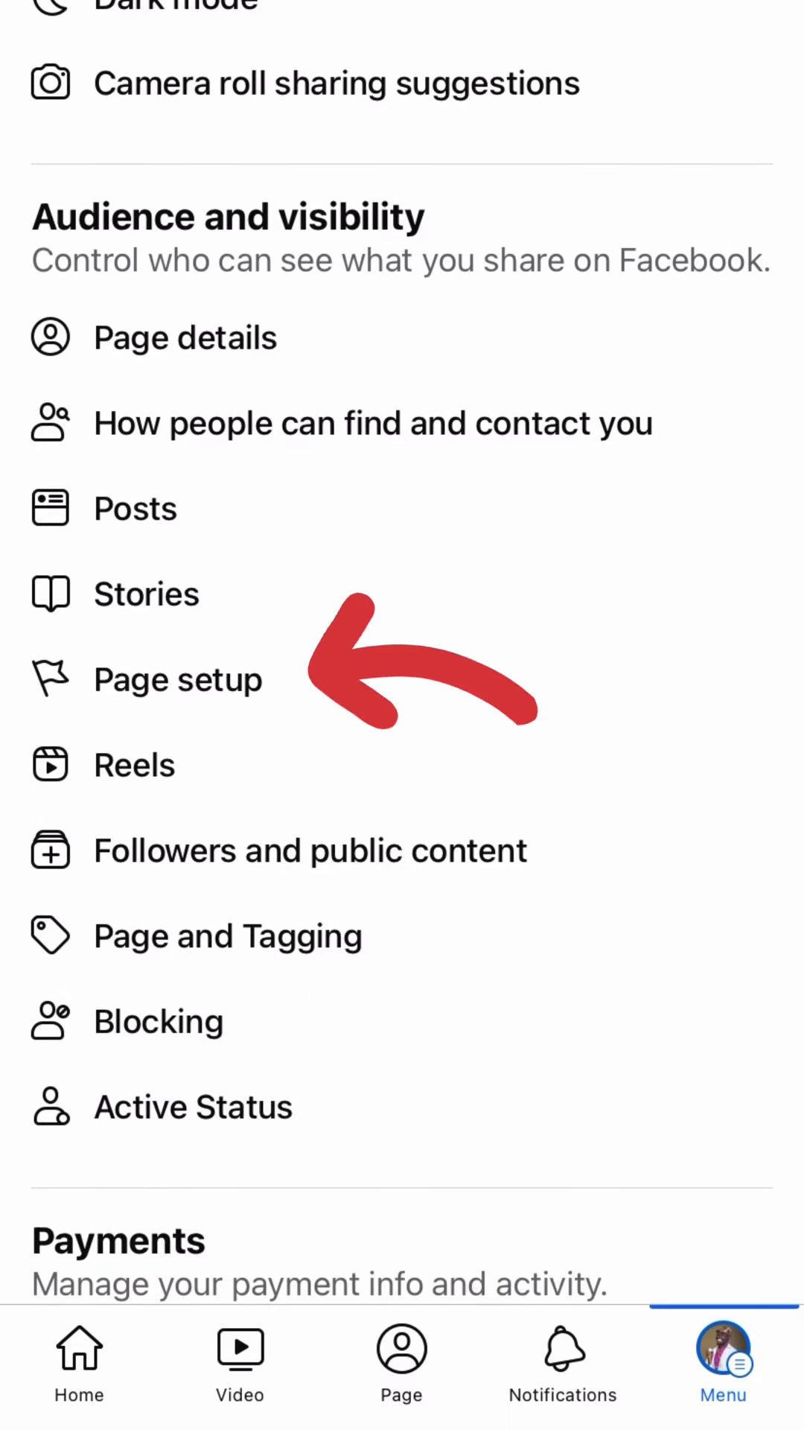
# Step: Open Page setup and the name edit form for 'Doctor Agabus'
pyautogui.click(178, 679)
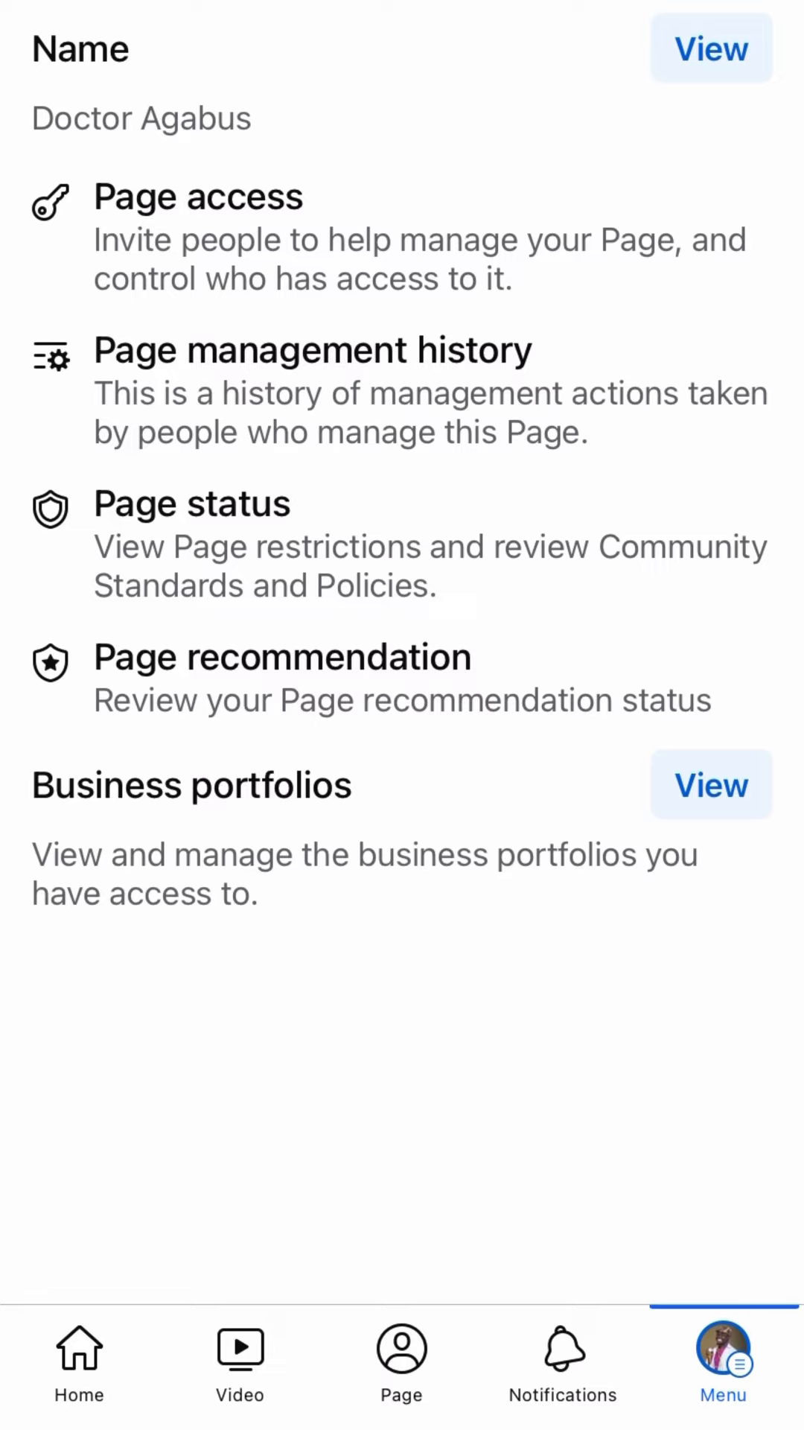
pyautogui.click(706, 47)
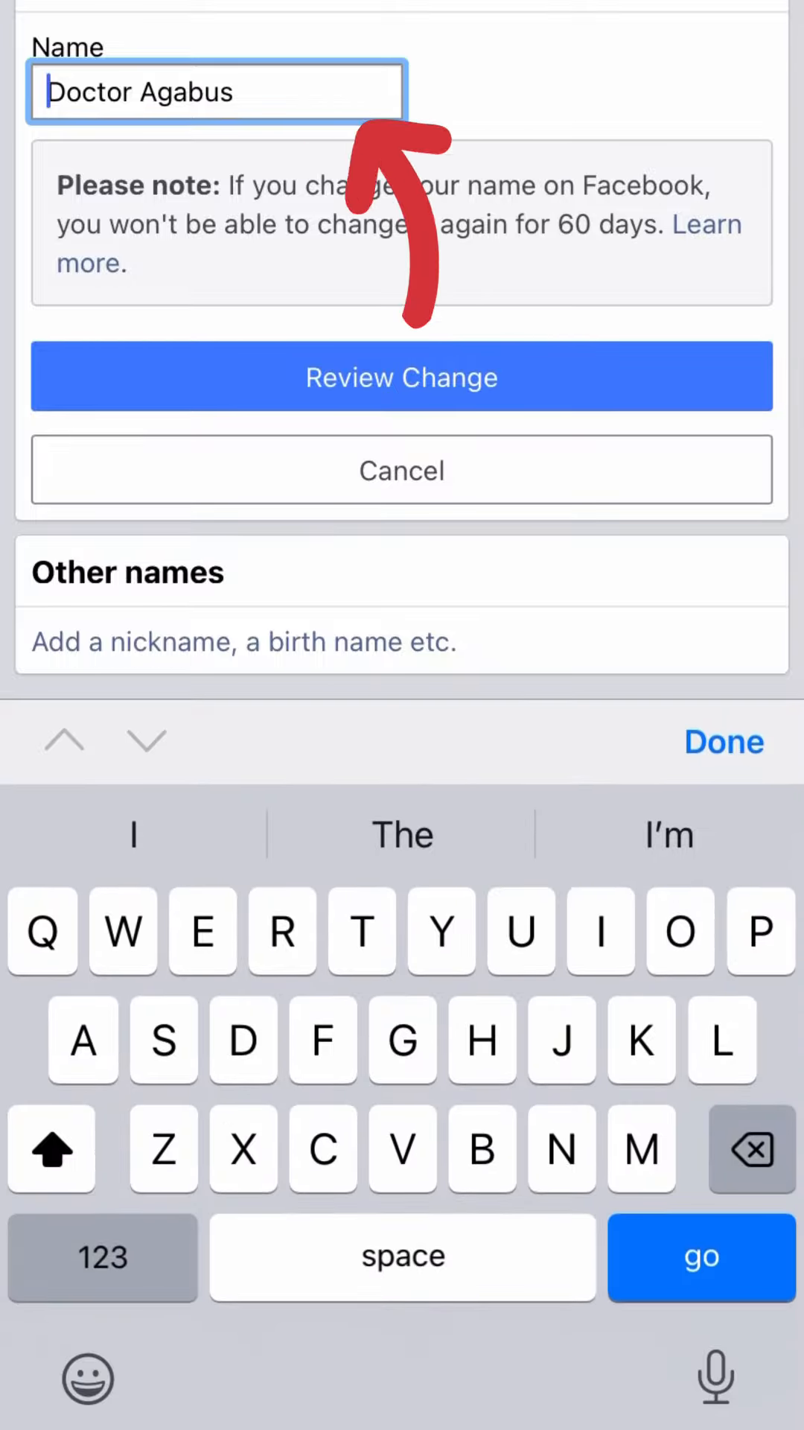
# Step: Erase the Page name, type 'Hugg' in the empty field, then abandon the edit unsaved
pyautogui.press('Backspace')
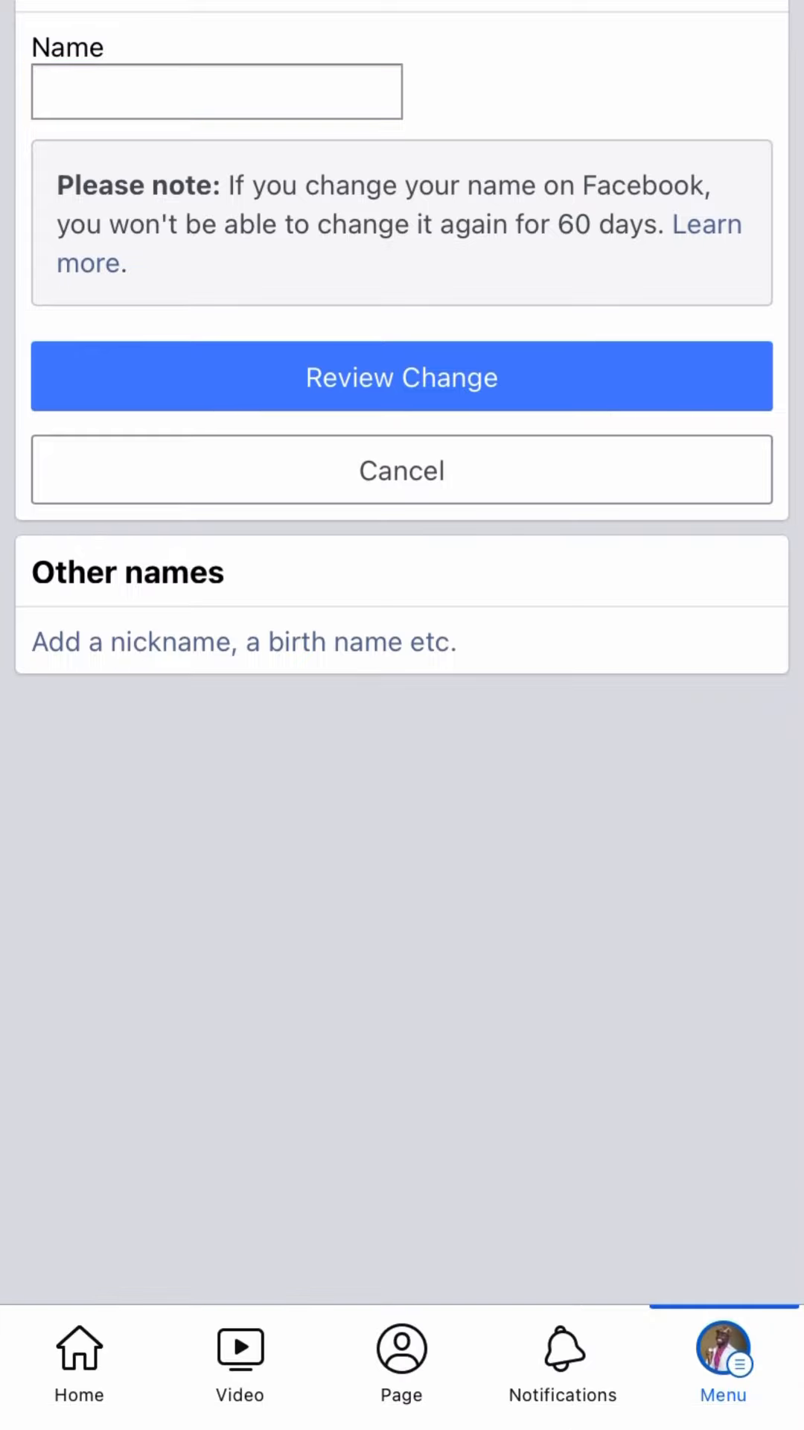
pyautogui.click(216, 92)
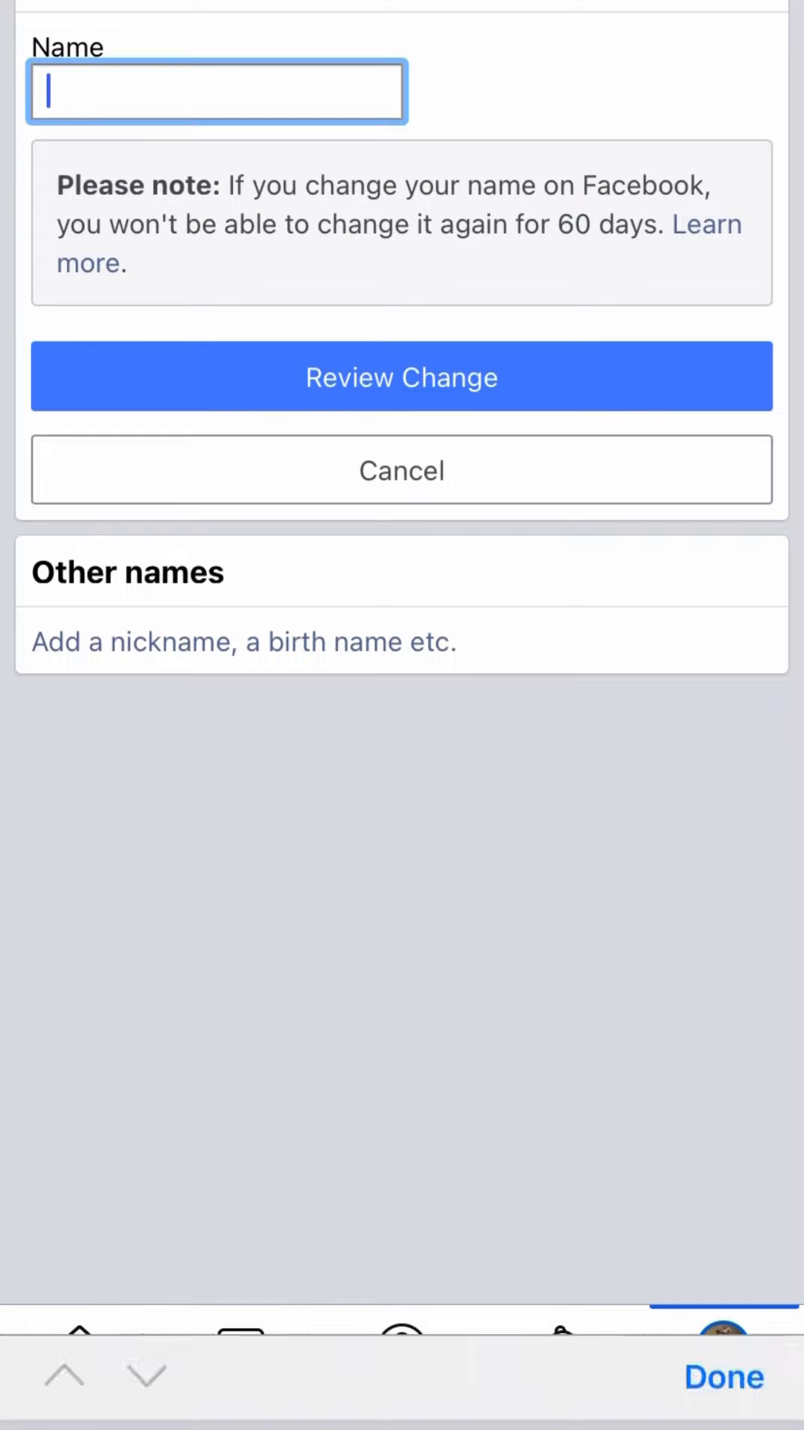
pyautogui.write('Hugg')
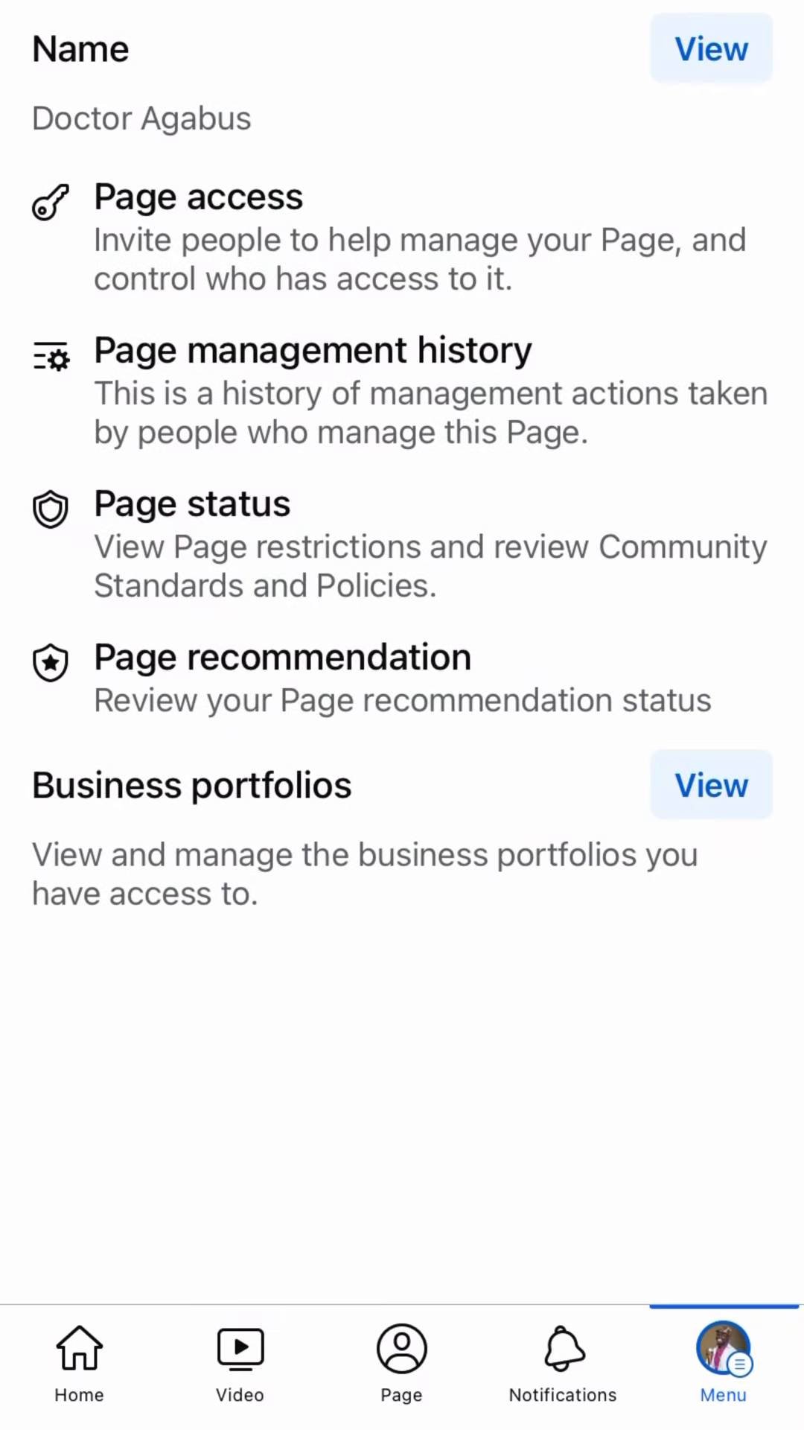
pyautogui.scroll(-3)
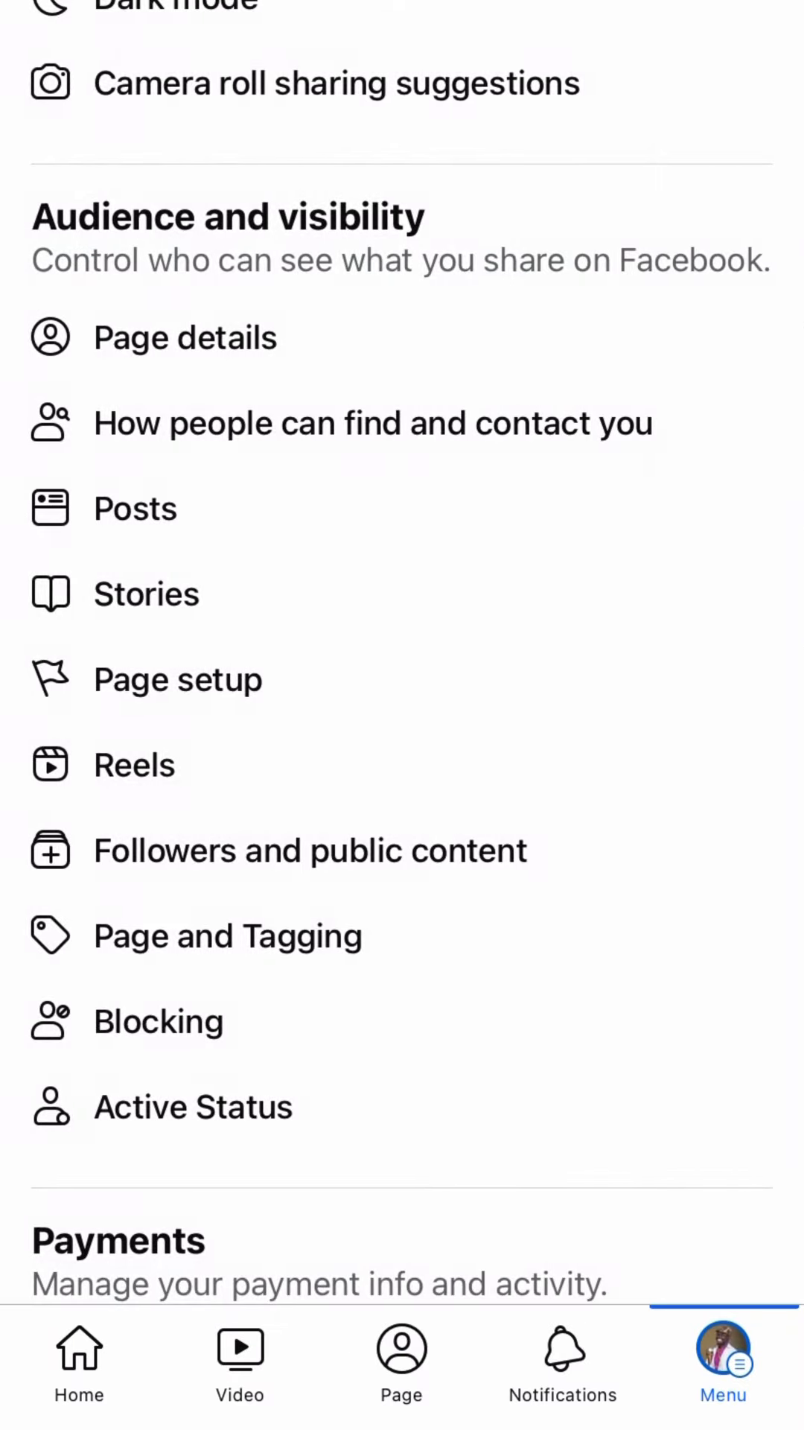